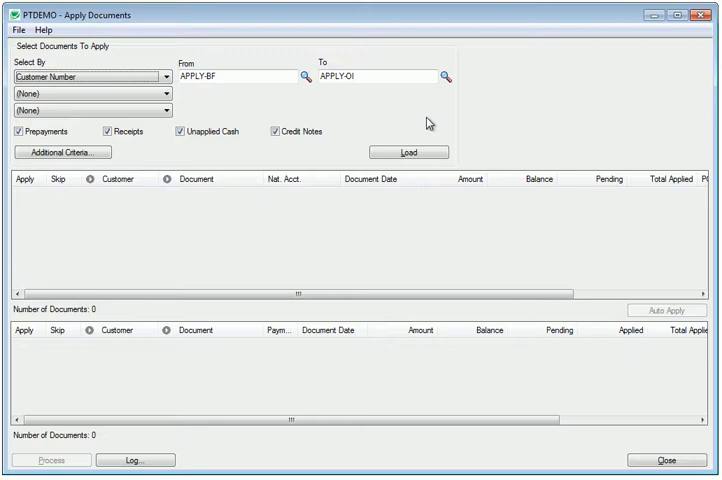
Load the receipts and open invoices for customers APPLY-BF through APPLY-OI.
left_click(20, 132)
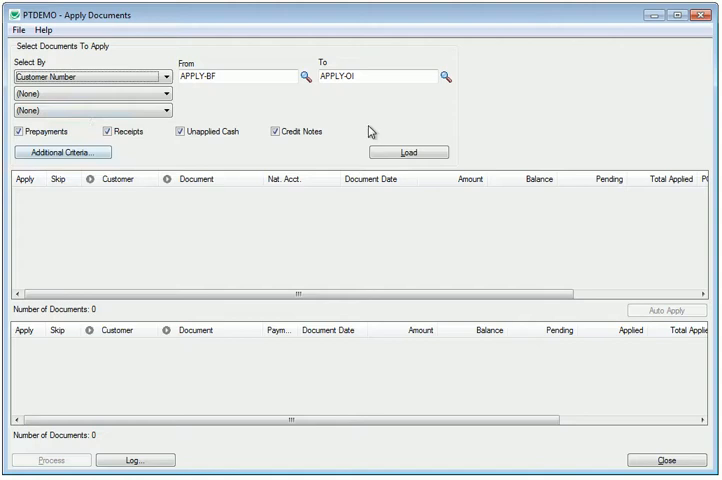
mouse_move(428, 122)
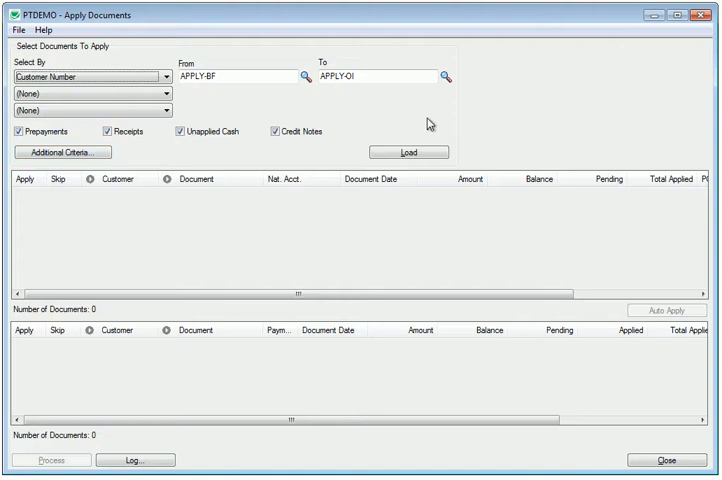
mouse_move(516, 136)
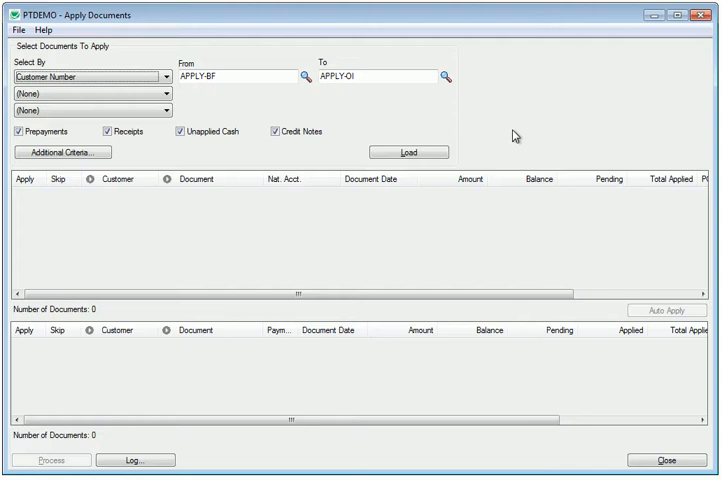
mouse_move(392, 312)
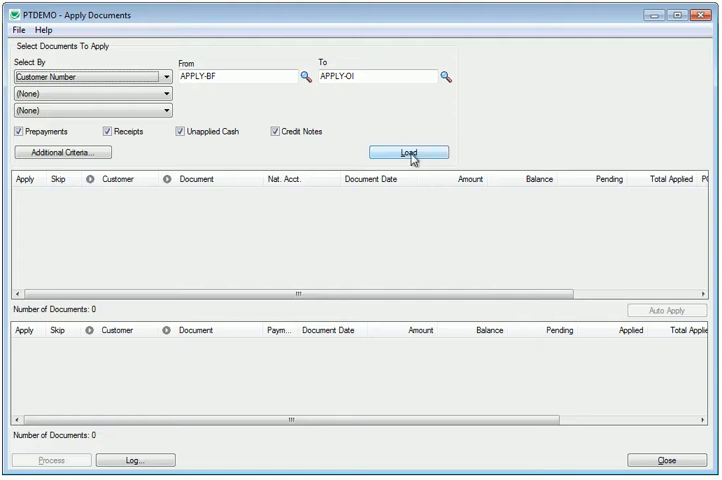
left_click(408, 152)
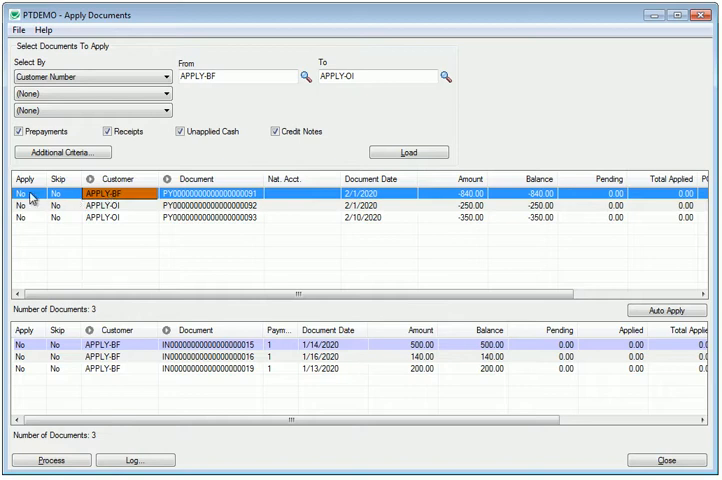
Mark the first APPLY-BF receipt as Apply Yes so its invoices are flagged.
left_click(30, 192)
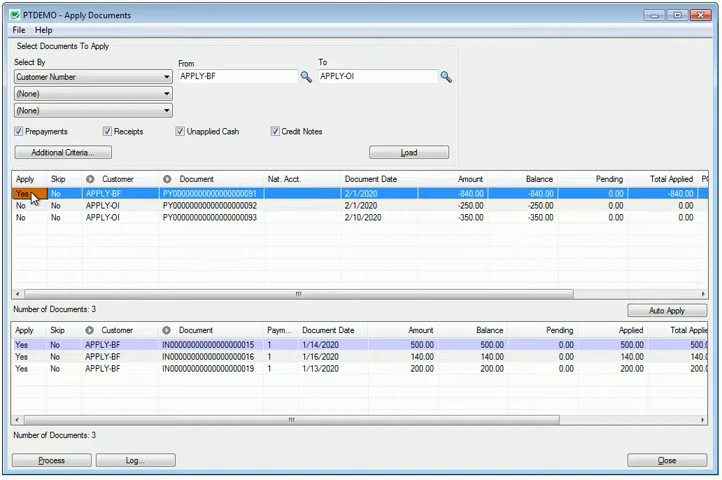
mouse_move(56, 222)
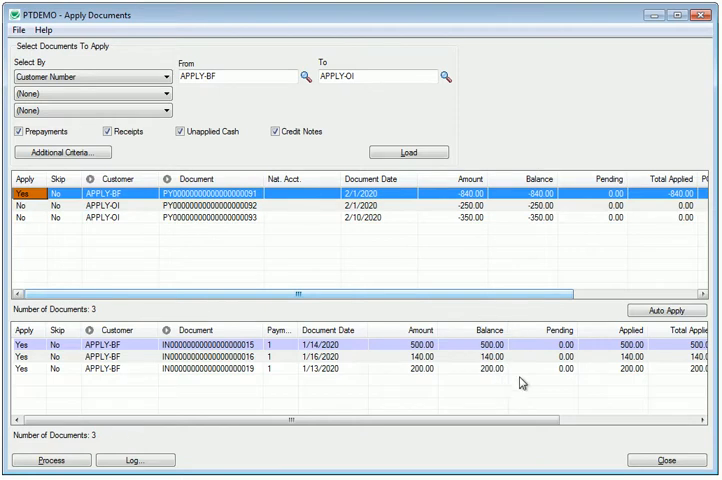
mouse_move(638, 344)
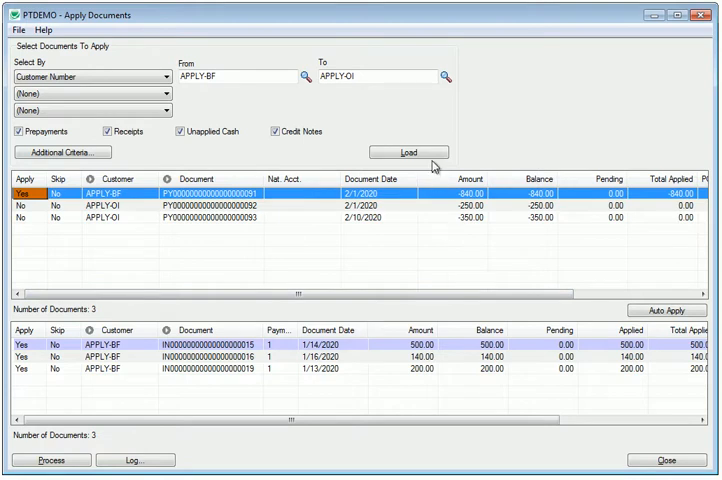
Mark the second APPLY-BF invoice so all three invoices receive the receipt.
left_click(408, 152)
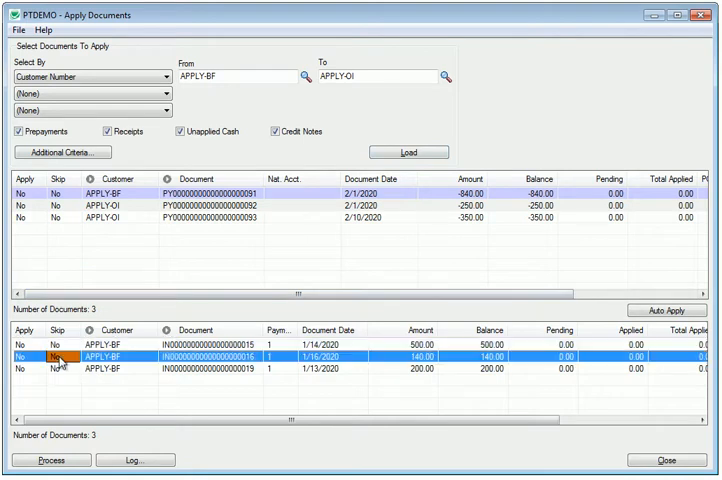
left_click(54, 358)
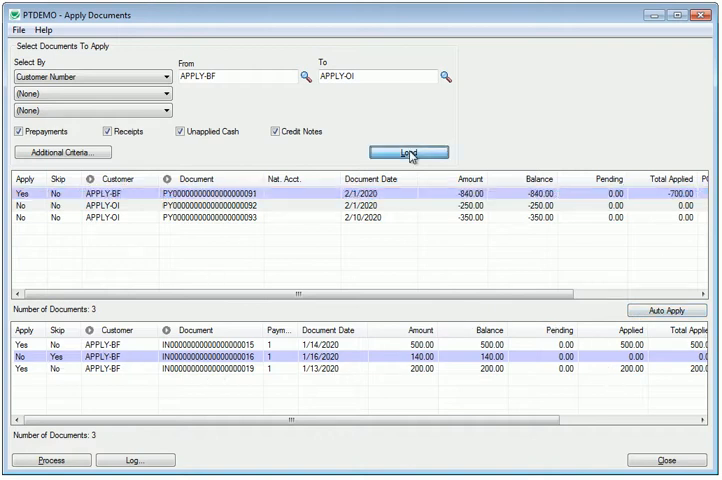
Reload the documents, discarding the earlier APPLY-BF applications.
left_click(408, 152)
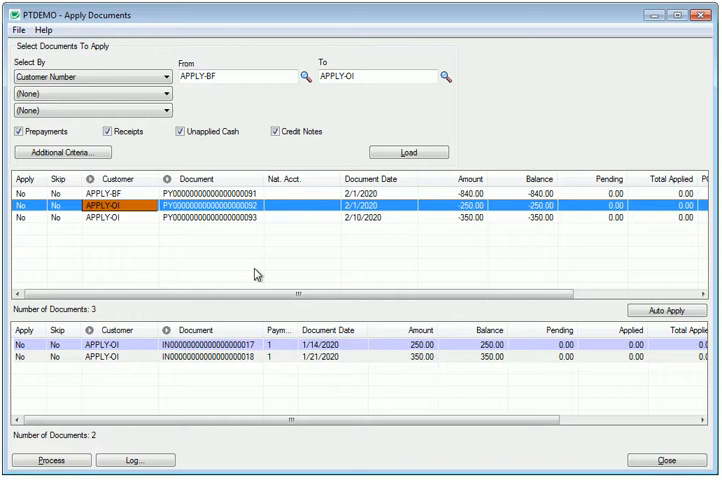
mouse_move(258, 280)
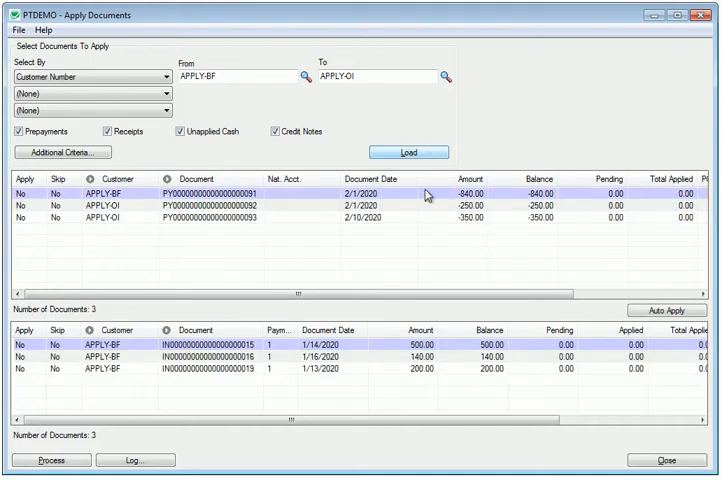
mouse_move(28, 364)
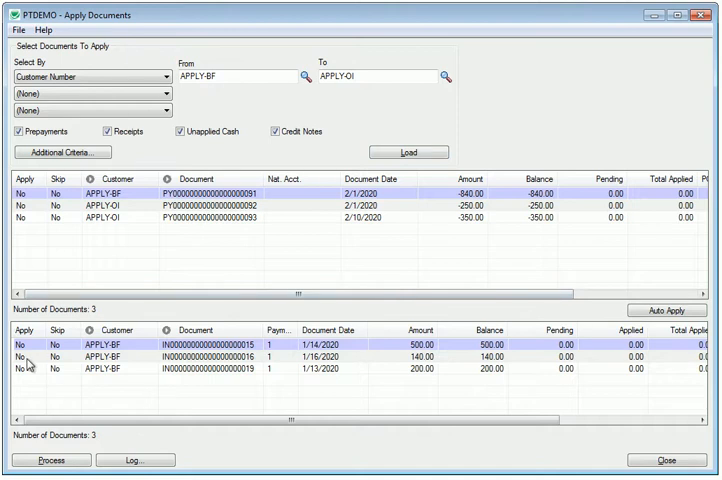
mouse_move(70, 224)
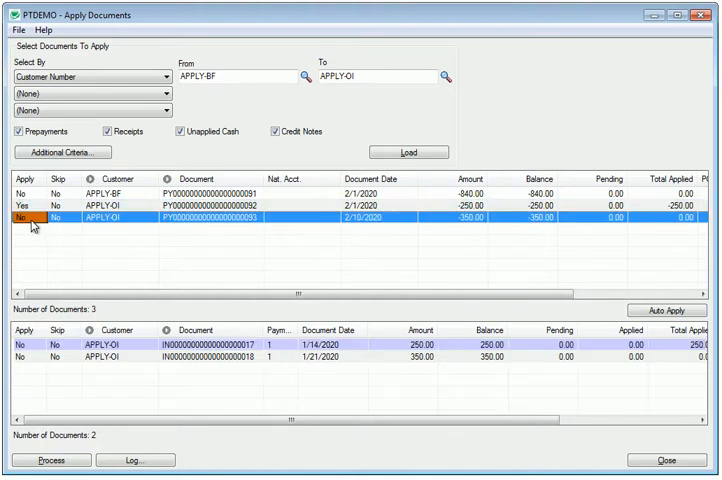
Mark the last APPLY-OI receipt and its second 250.00 invoice for application.
left_click(30, 358)
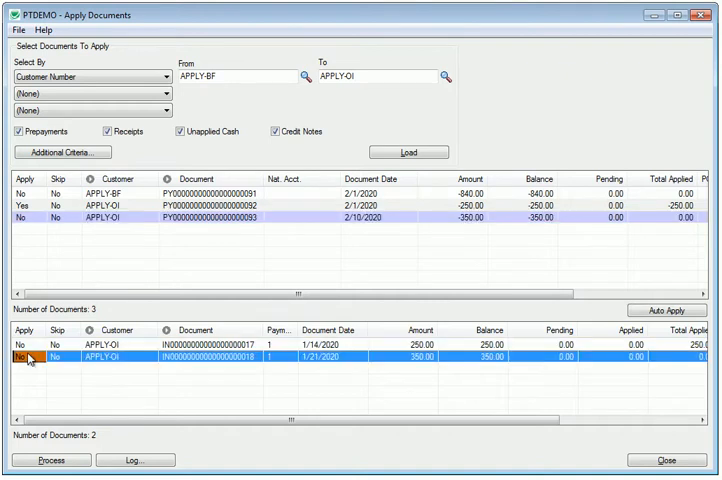
left_click(30, 356)
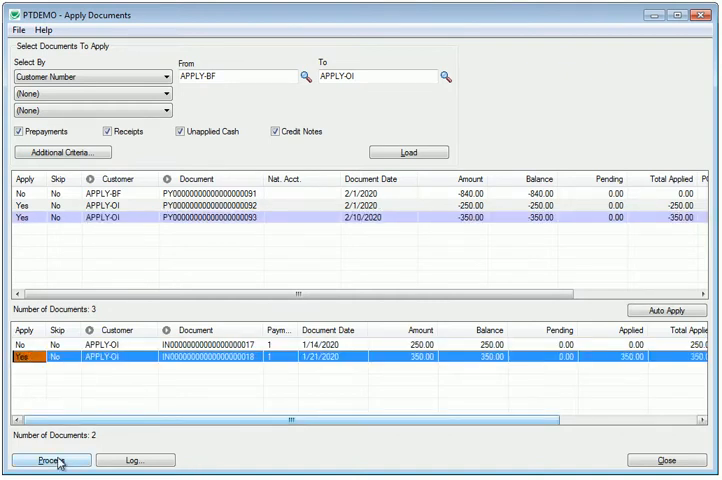
Process the applications into A/R receipt batch 70 with batch and entry description 'Demo'.
left_click(48, 460)
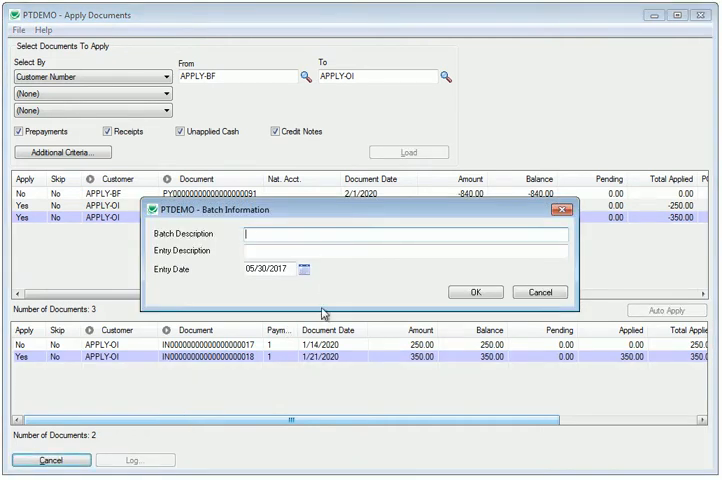
type("Demo")
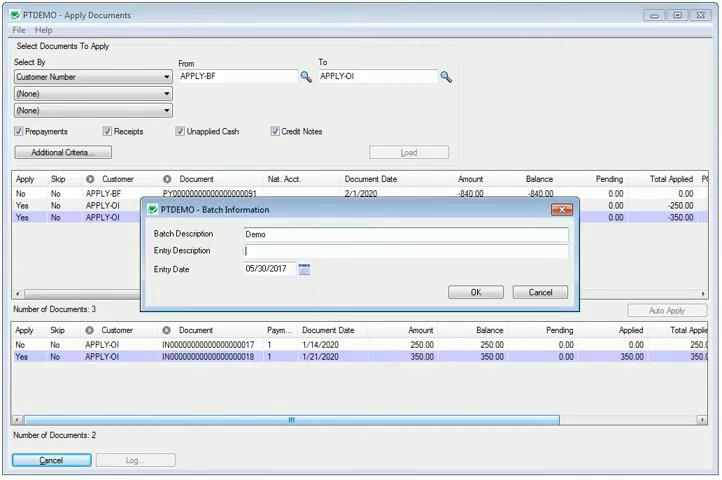
type("Demo")
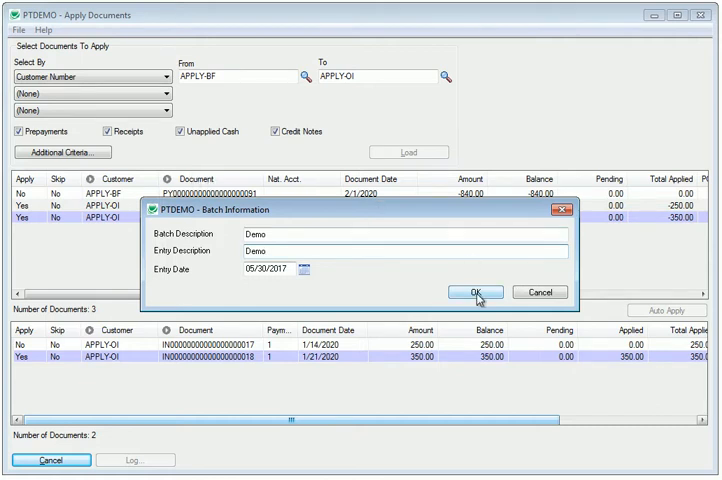
left_click(470, 292)
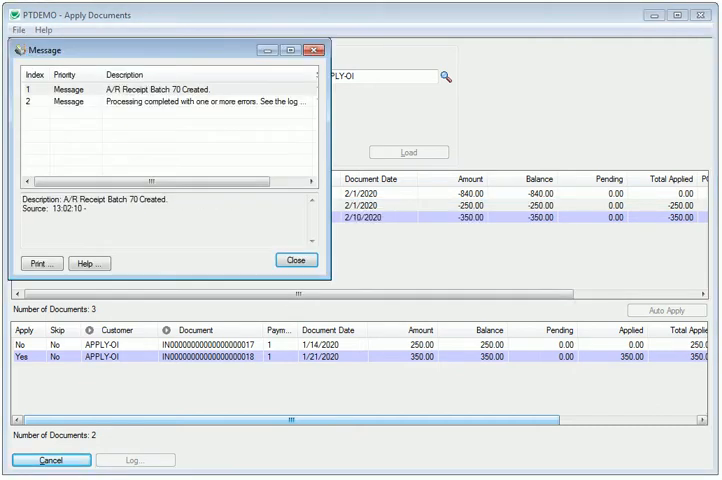